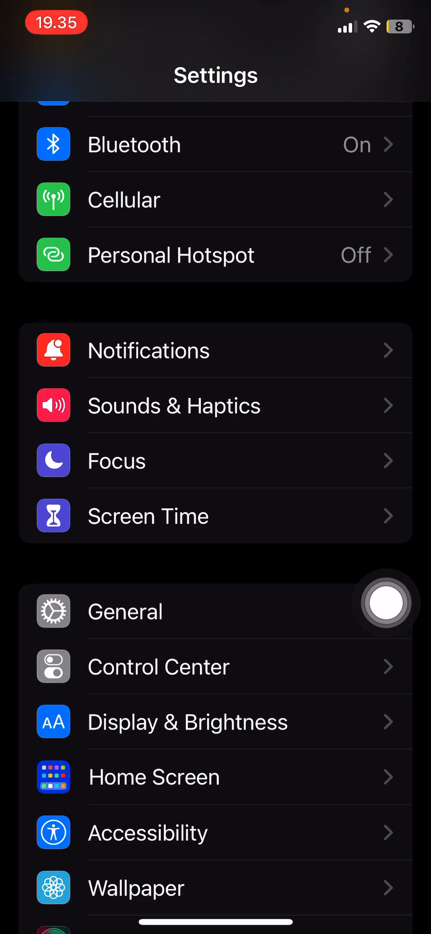
pyautogui.moveTo(326, 202)
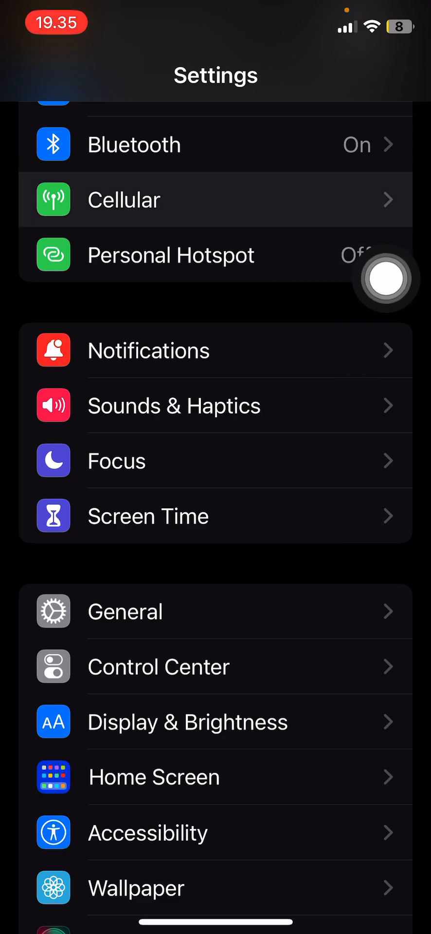
# - Open the Cellular page, with cellular data on and carrier network options listed
pyautogui.click(215, 200)
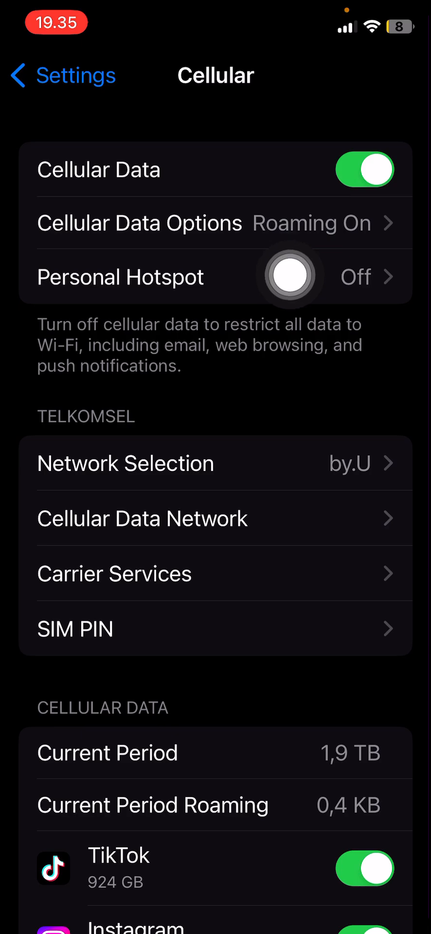
# - Toggle Data Roaming off and back on, then view Voice & Data with 4G selected
pyautogui.click(140, 223)
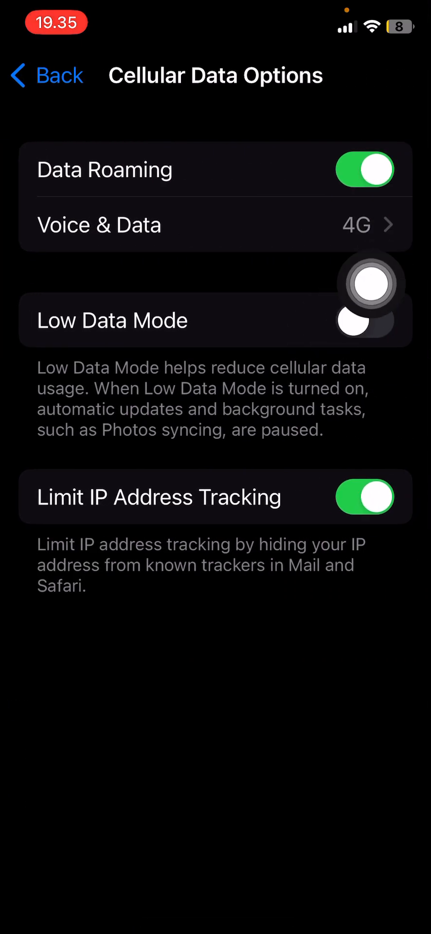
pyautogui.click(364, 321)
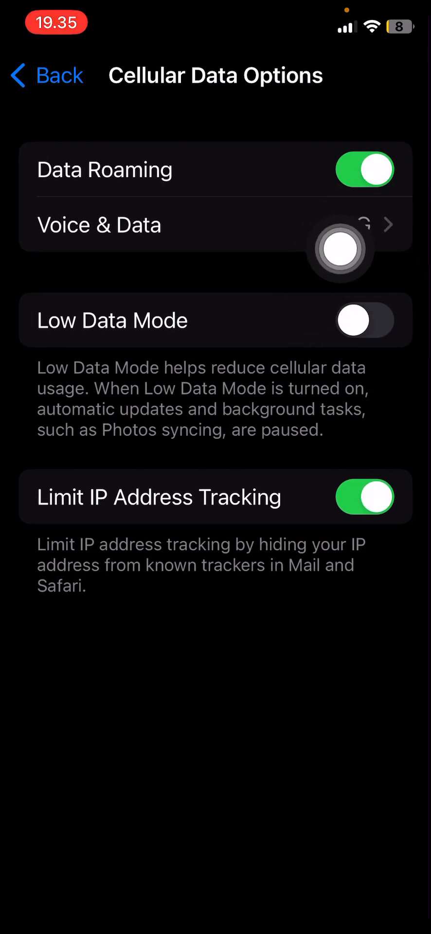
pyautogui.click(364, 170)
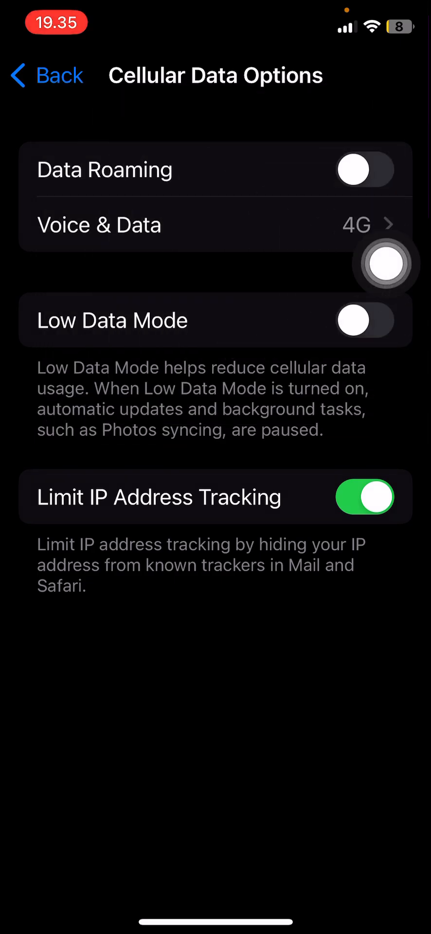
pyautogui.click(364, 170)
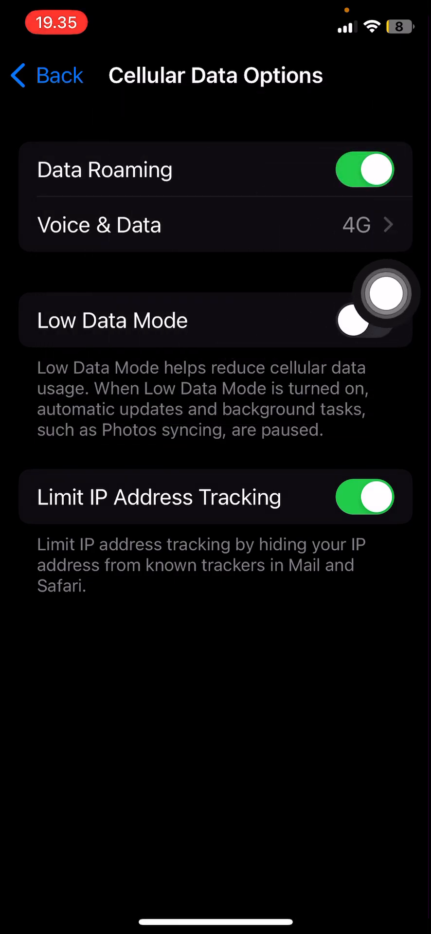
pyautogui.click(363, 170)
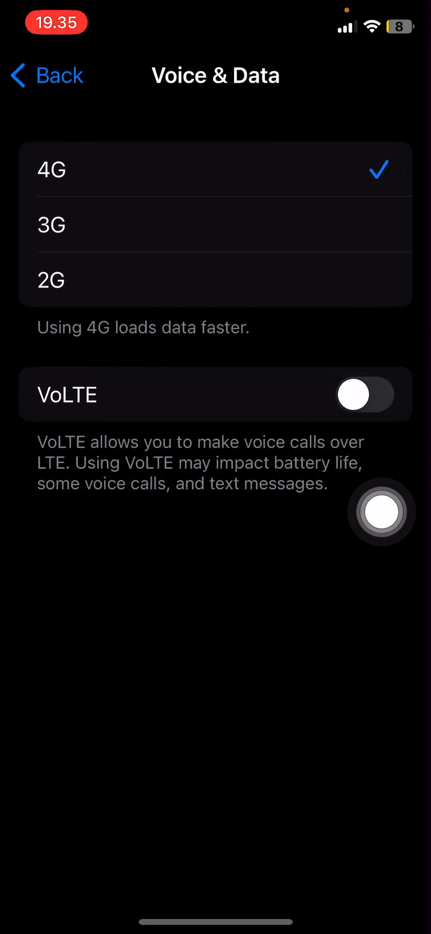
# - Go back to Settings and reach General > Transfer or Reset iPhone, showing Reset Network Settings
pyautogui.click(364, 395)
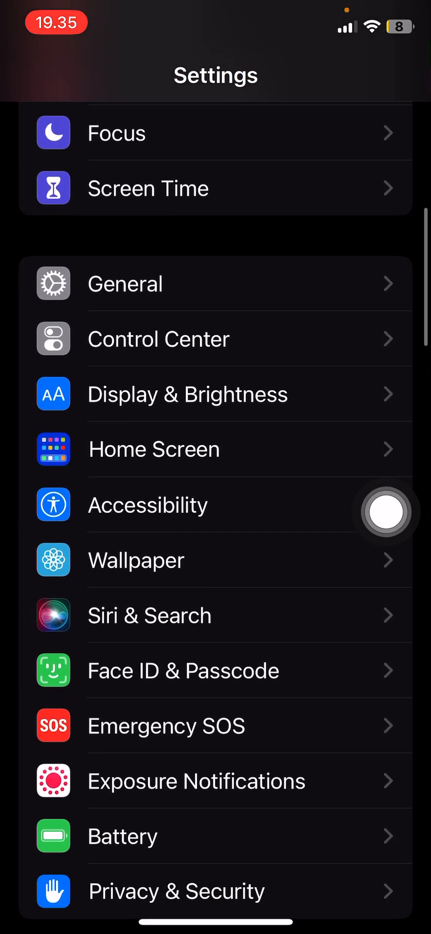
pyautogui.scroll(-3)
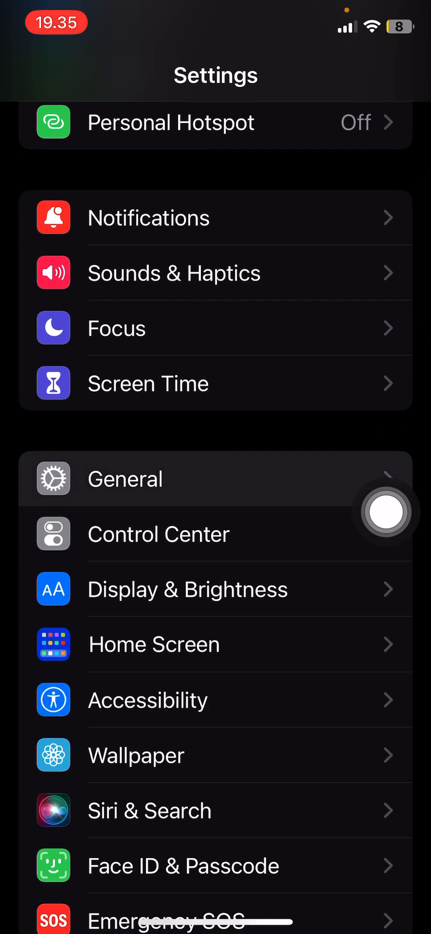
pyautogui.click(125, 479)
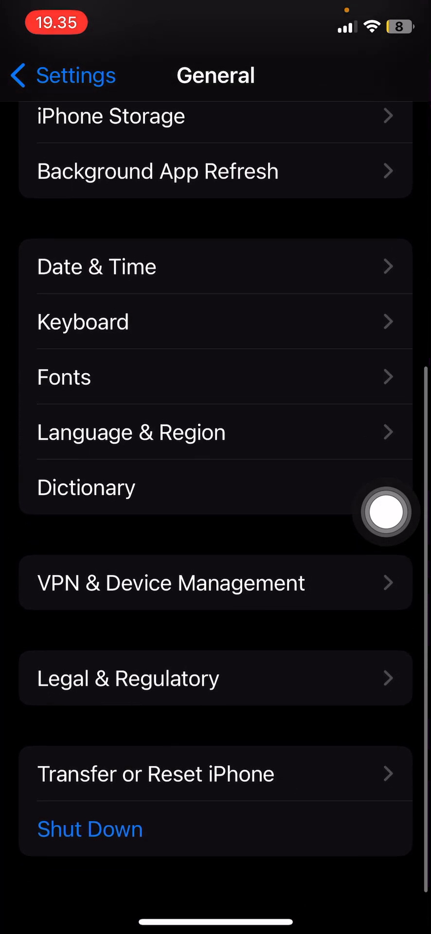
pyautogui.click(156, 773)
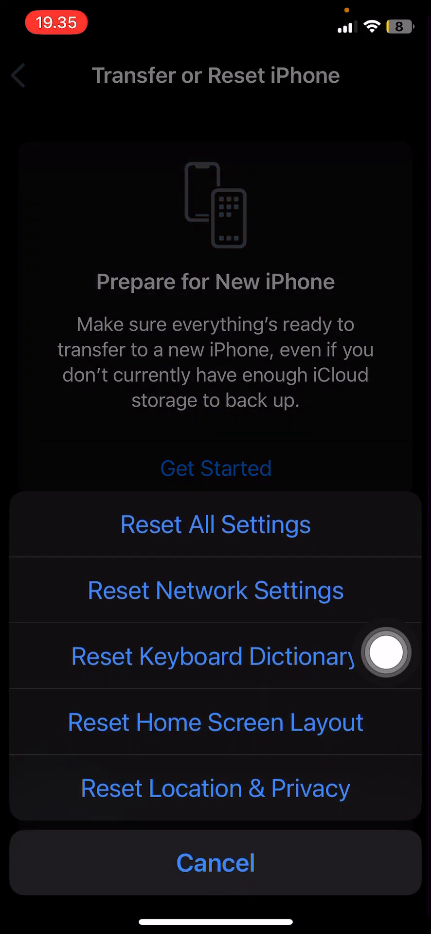
pyautogui.moveTo(384, 589)
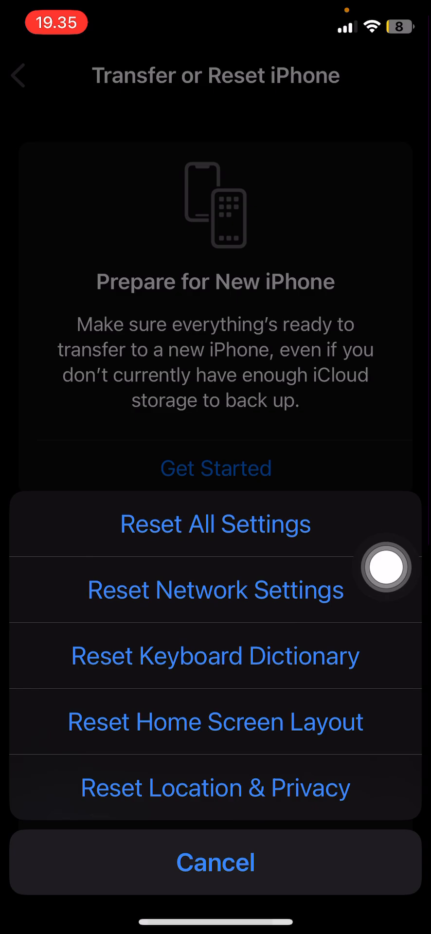